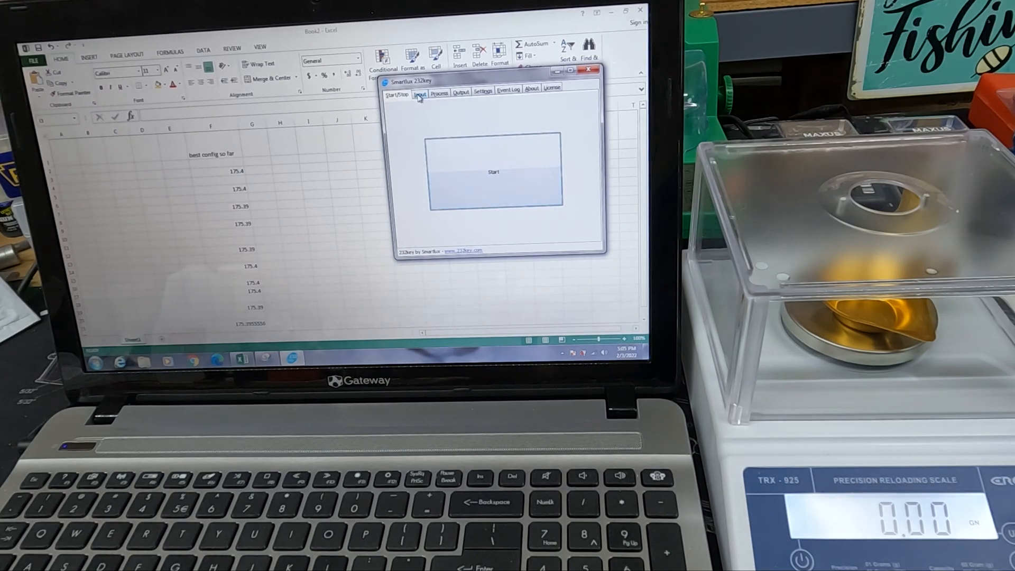
Step: Show the serial input settings (COM port, A&D device, 9600 baud), then move to the processing options
left_click(419, 93)
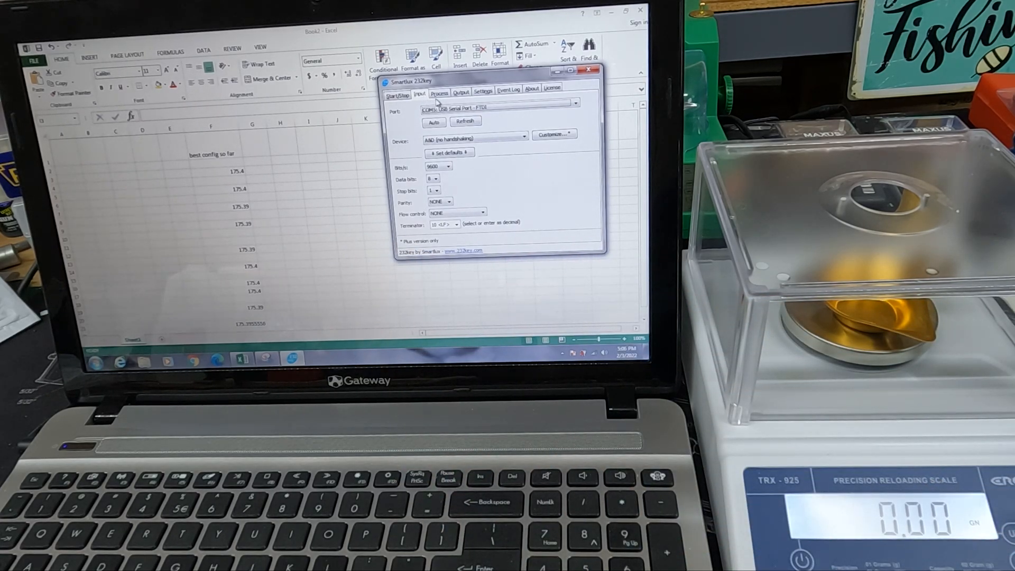
left_click(439, 93)
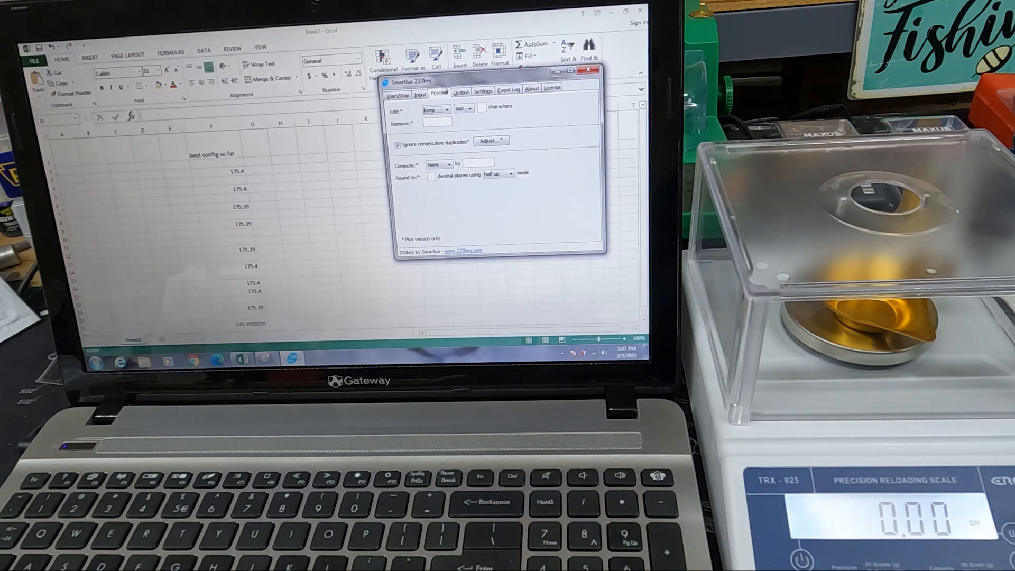
Step: Show the output settings: US keyboard, 20 ms delay, dot decimal separator, Enter after each value
left_click(440, 88)
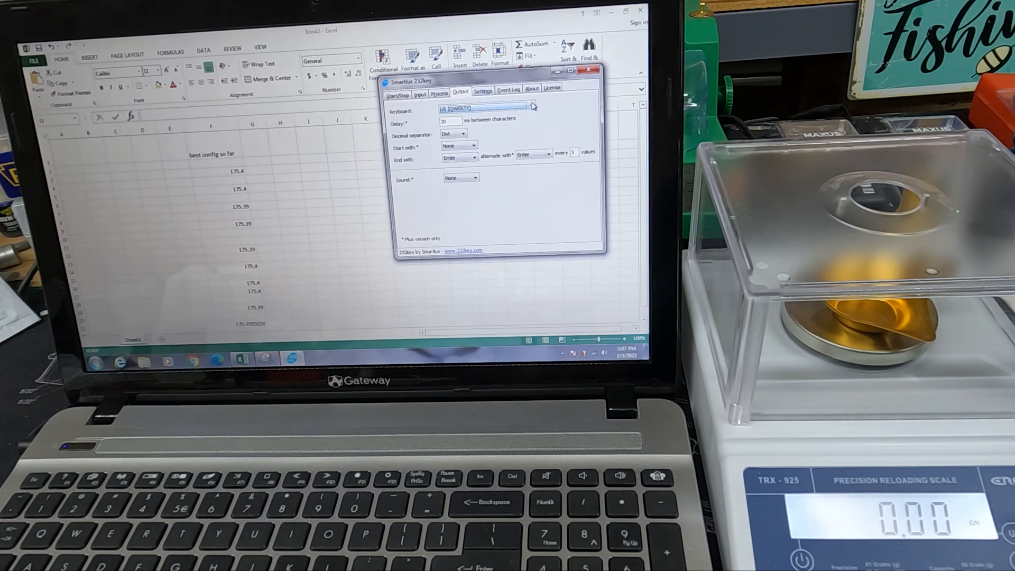
Step: Choose US (QWERTY) as the keyboard layout for sending readings
left_click(530, 107)
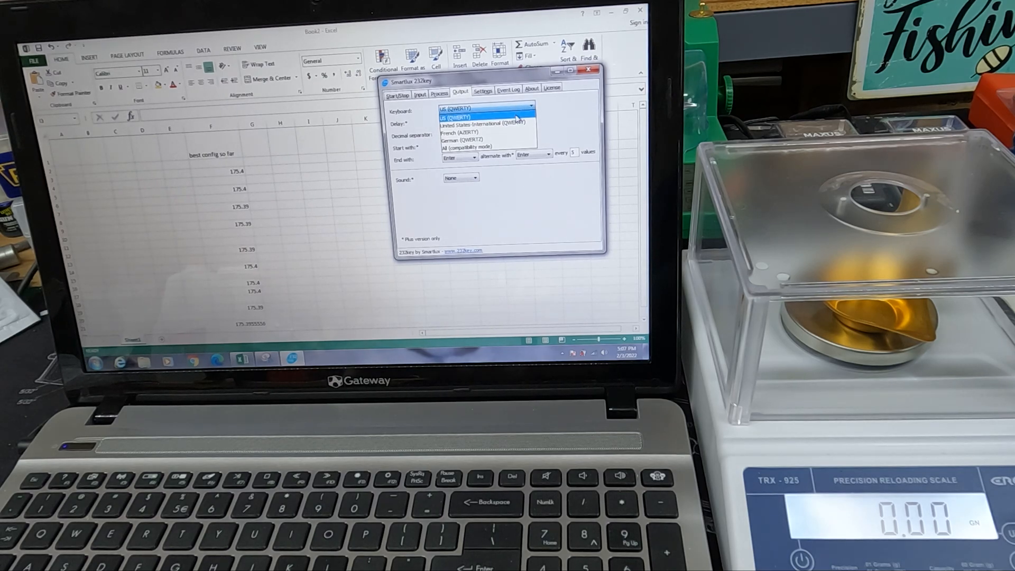
left_click(482, 116)
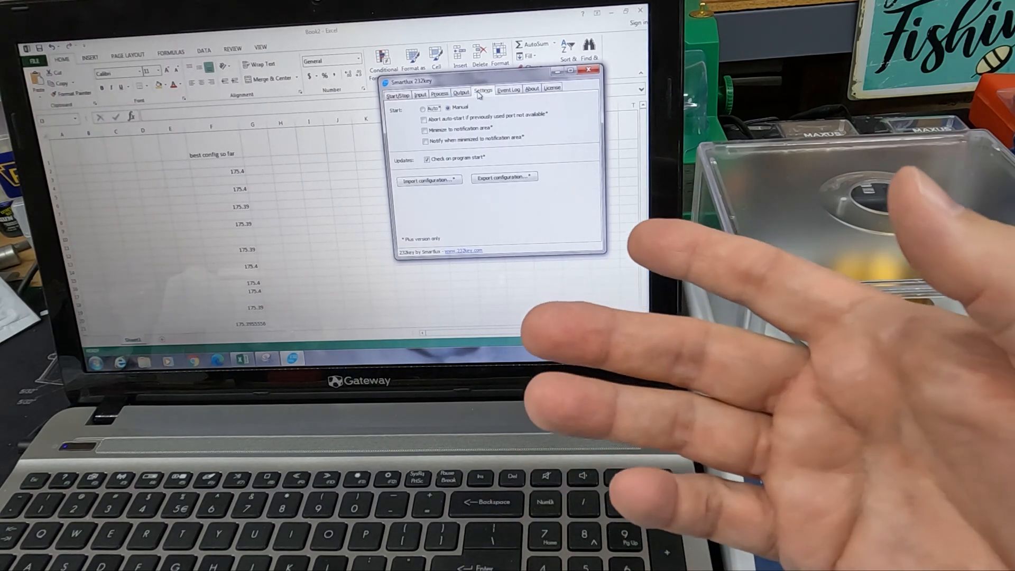
mouse_move(466, 219)
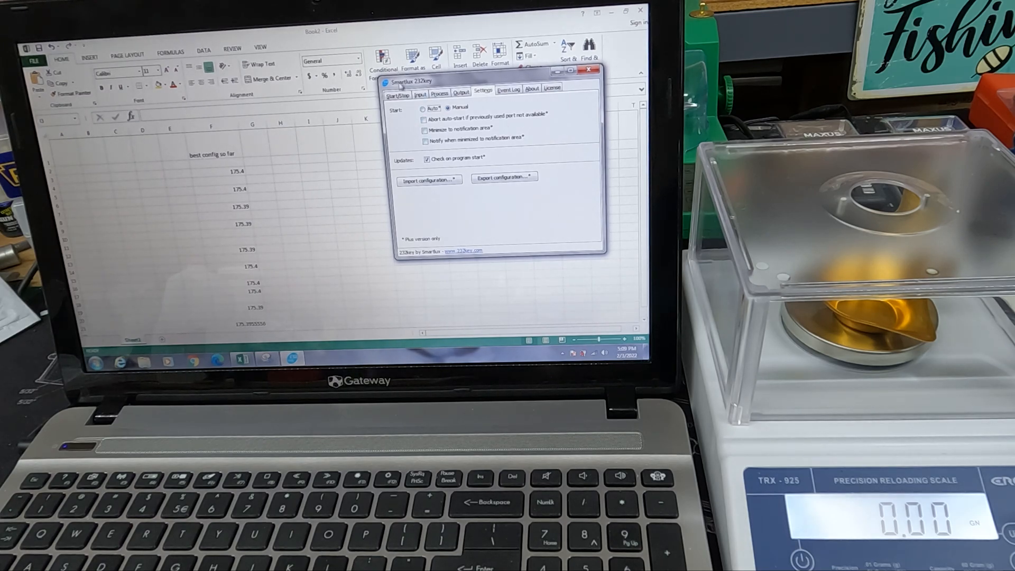
Step: Start 232key so the serial port opens and scale readings become keystrokes
left_click(397, 94)
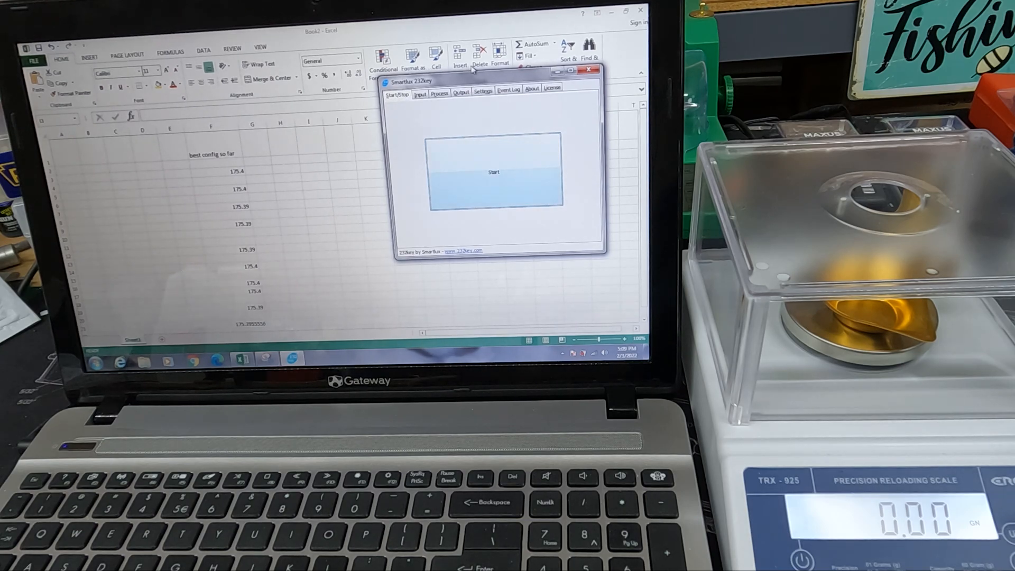
mouse_move(503, 187)
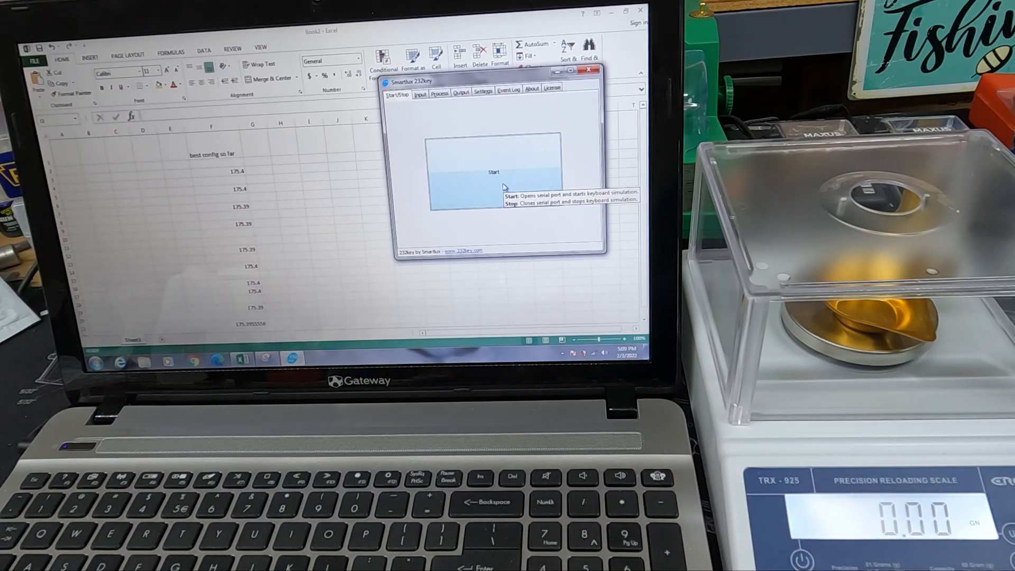
left_click(494, 171)
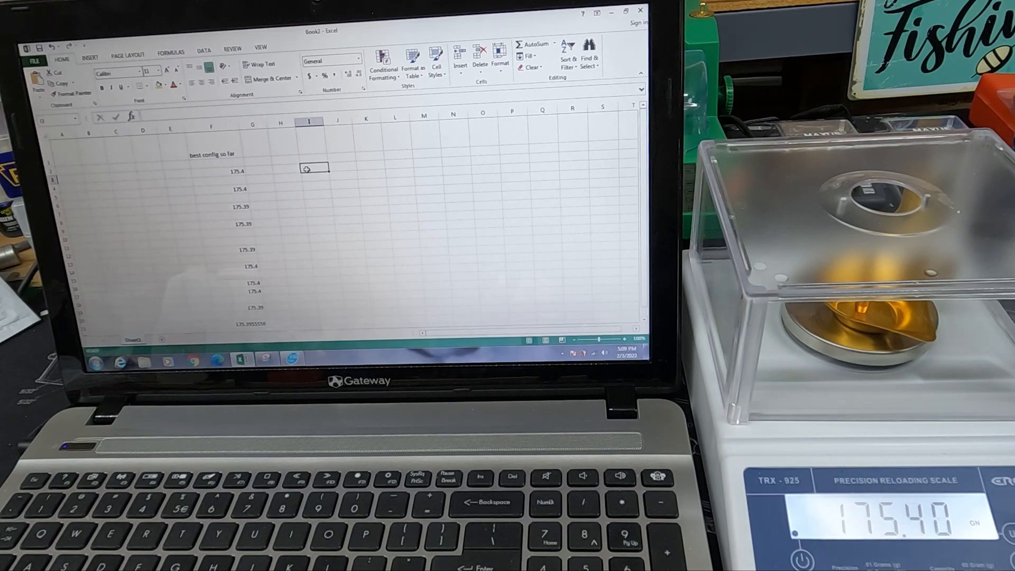
Step: Capture the scale's 175.4 reading into the first cell of column I
type("175.4")
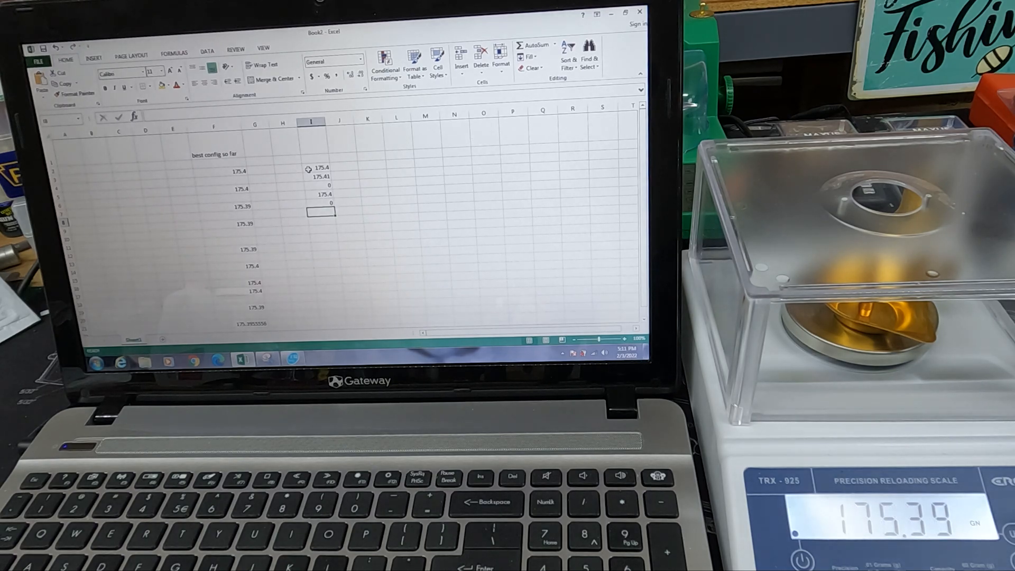
Step: Capture another 175.4 reading into the next cell of column I
type("175.4")
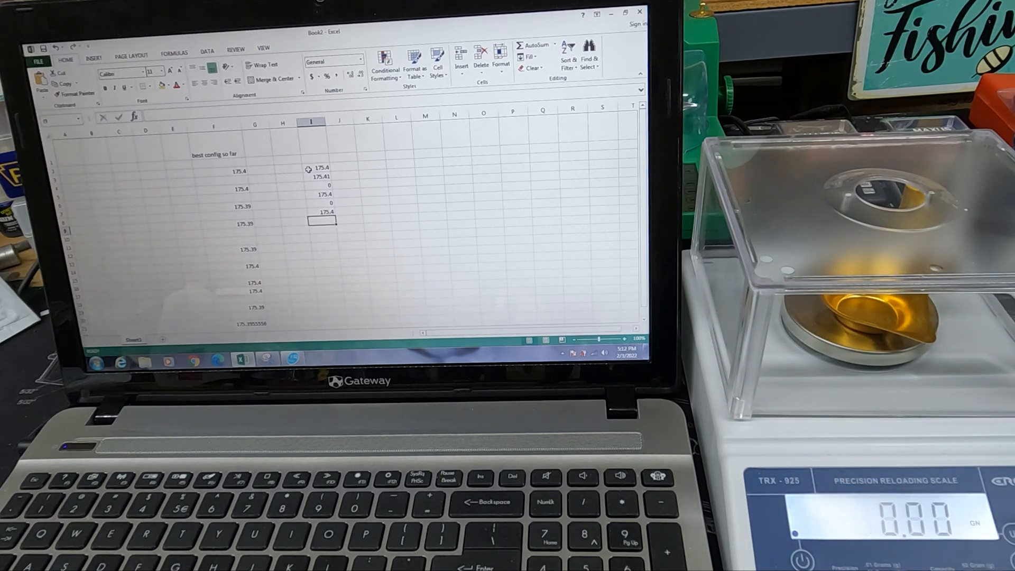
Step: Capture a 0 reading and then 175.41 into the next cells of column I
type("0")
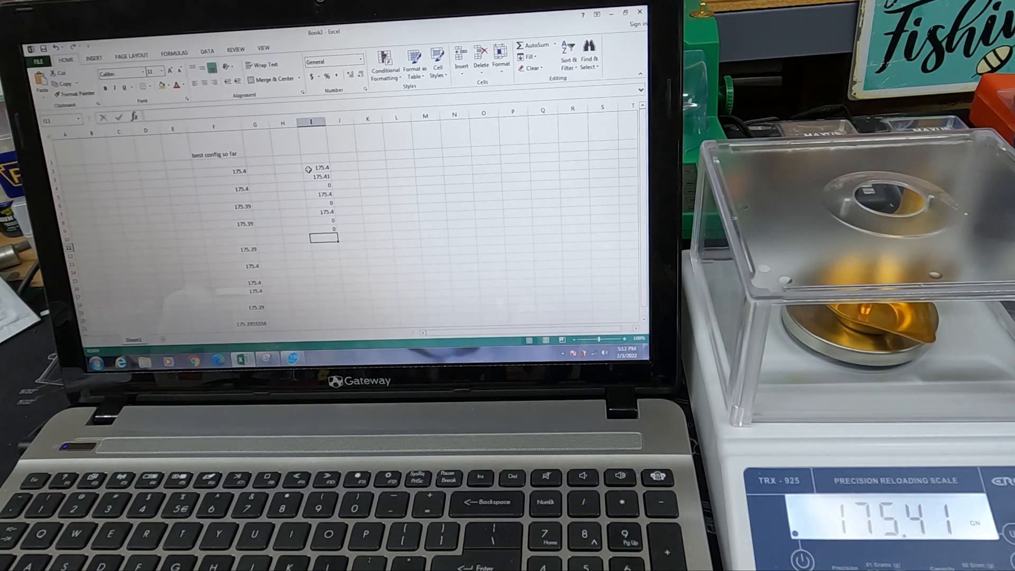
type("17")
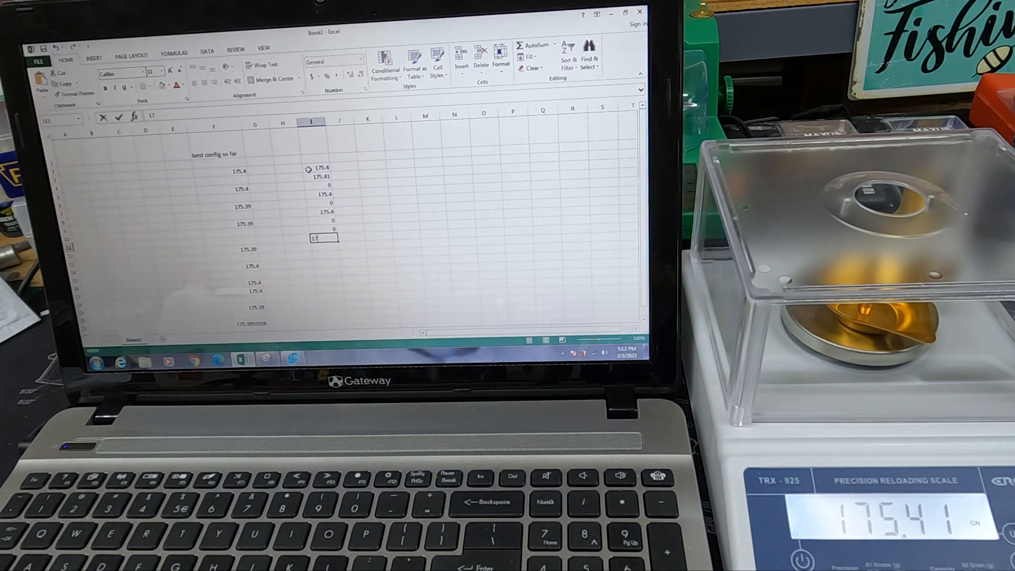
key("Return")
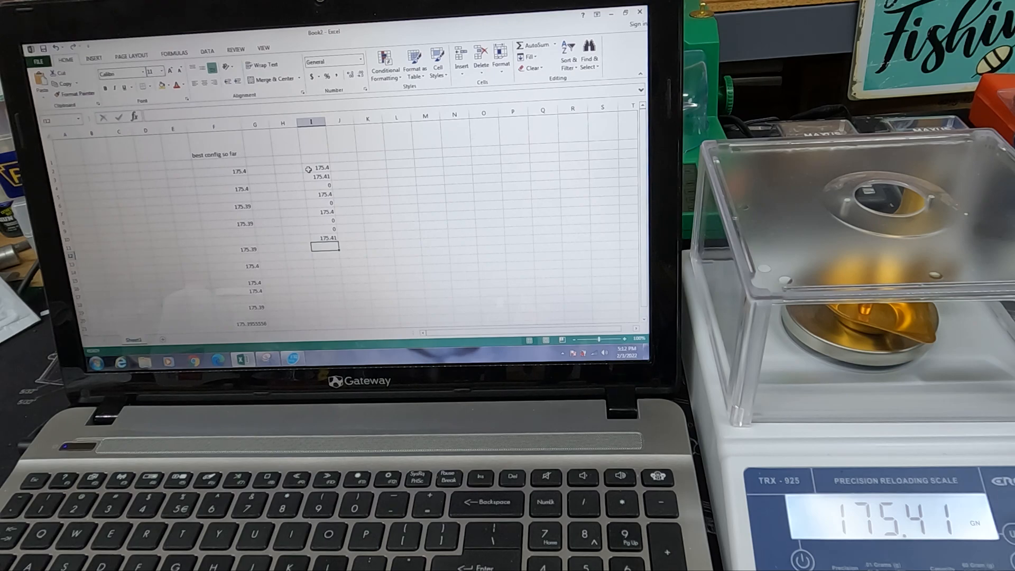